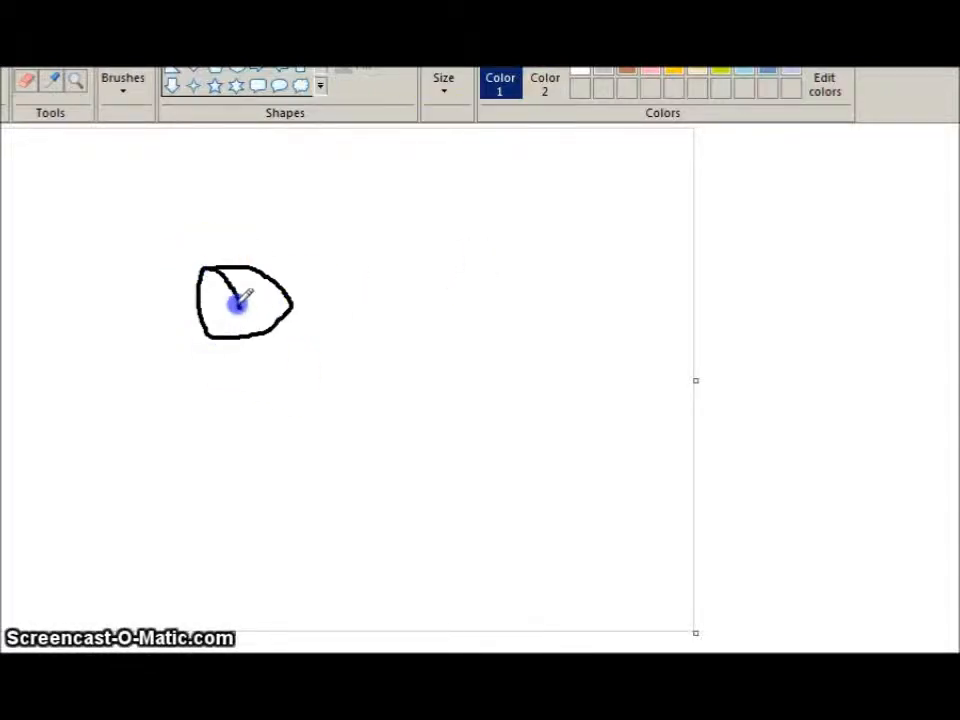
- Sketch the sunglasses lens outline in black, with a nose and red stripes beneath
left_click_drag(250, 290, 160, 375)
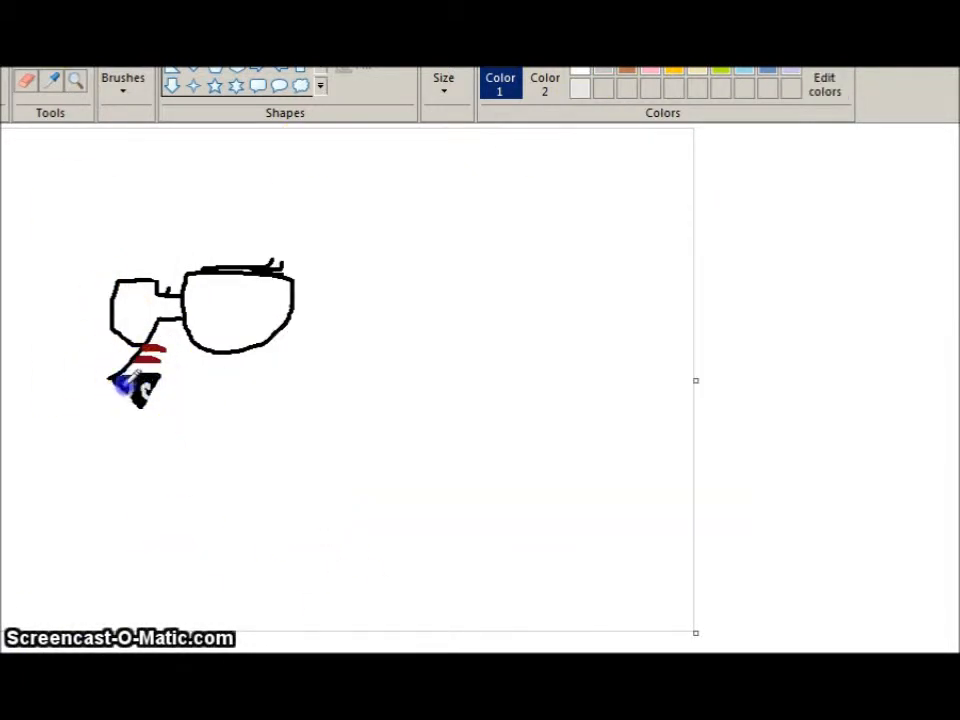
- Fill the sunglasses frame dark grey and both lenses dark blue
left_click(27, 80)
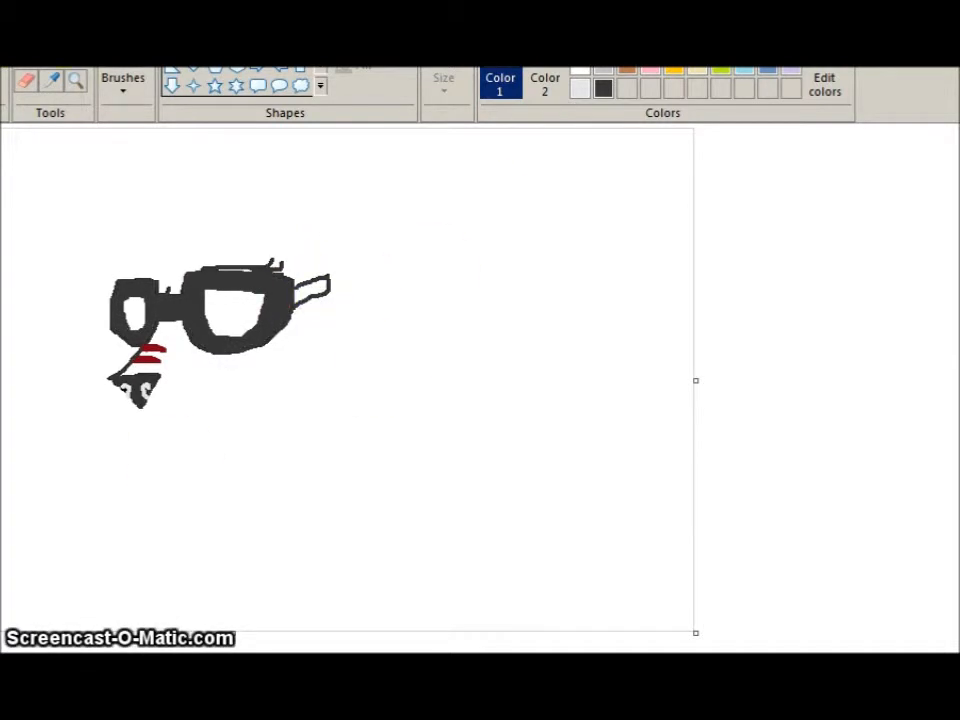
left_click(260, 315)
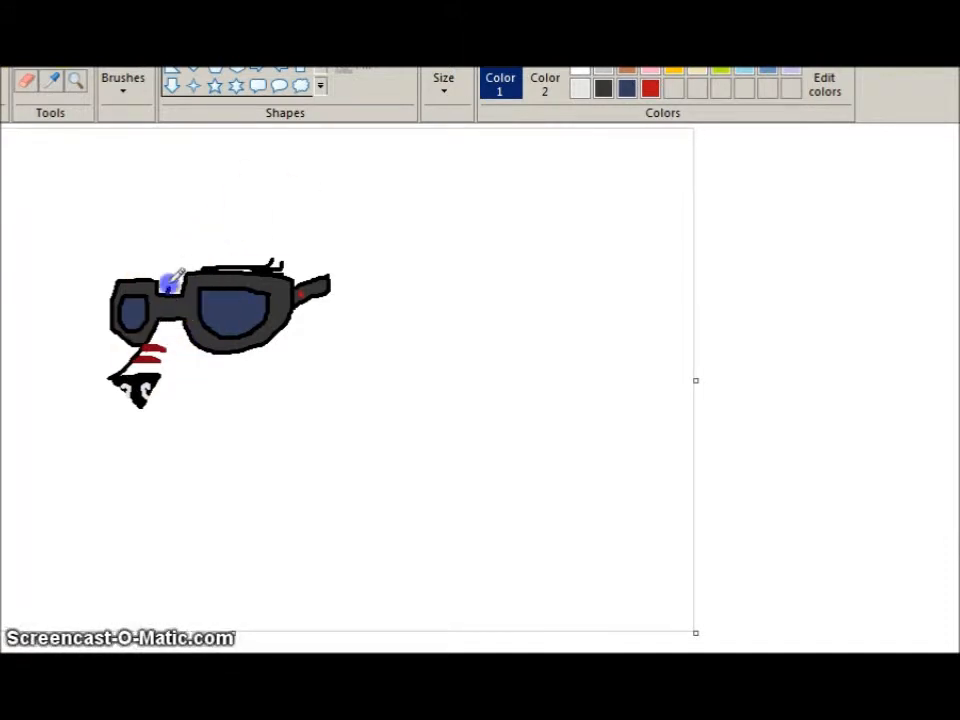
- Outline the wolf's head, sketch its ears and hair, and paint the body black
left_click_drag(168, 285, 268, 200)
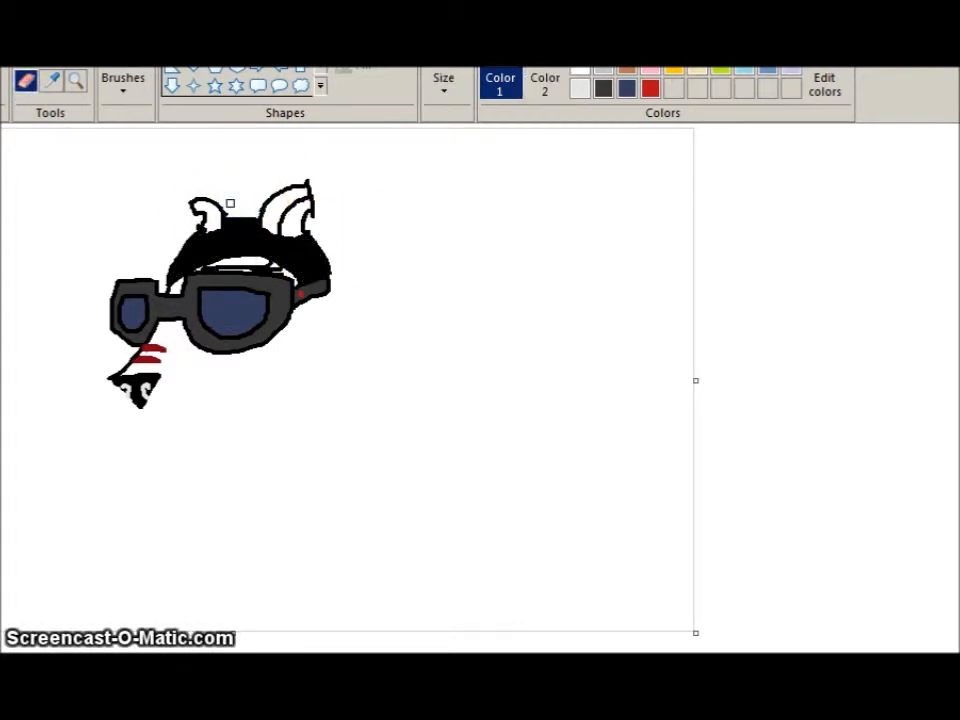
left_click_drag(140, 415, 255, 390)
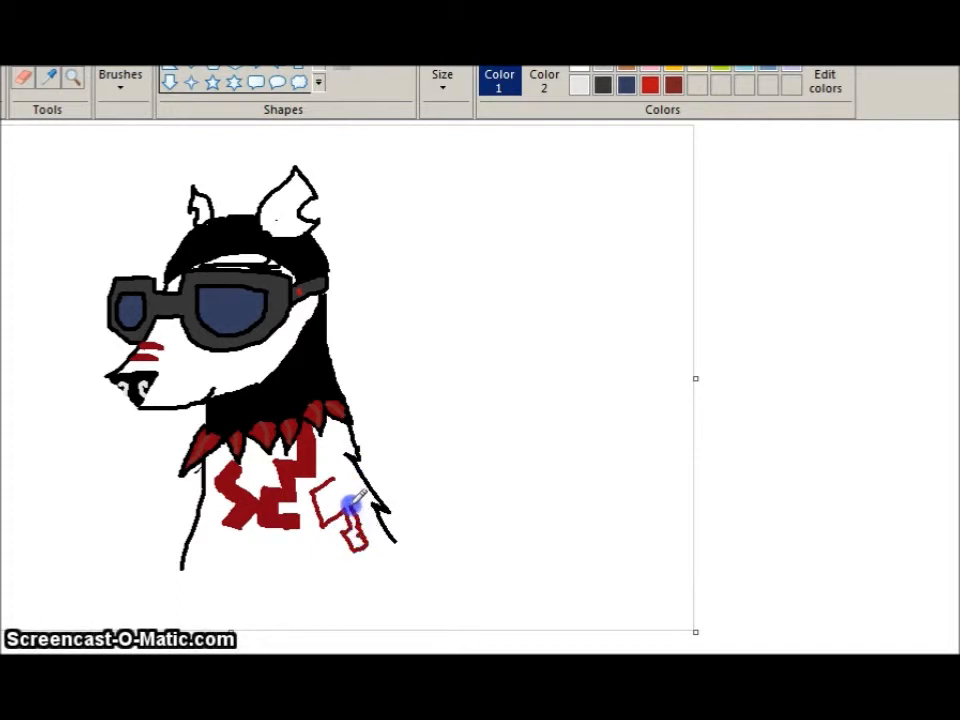
left_click_drag(340, 500, 225, 540)
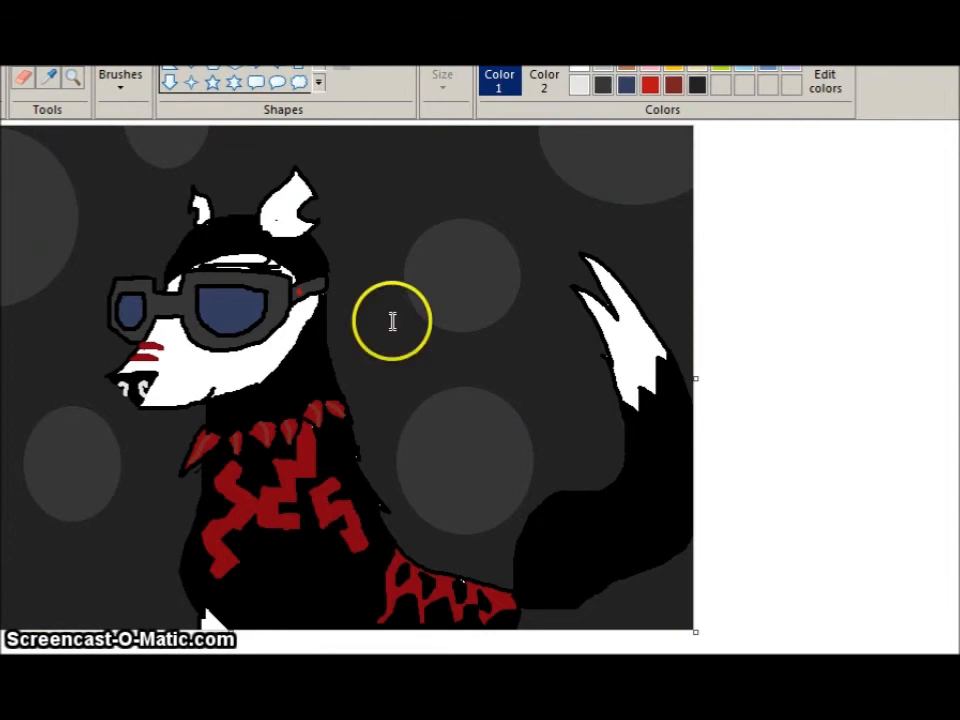
- Type 'Magical' beside the head and choose pink from Edit colors for the inner ears
type("Magical")
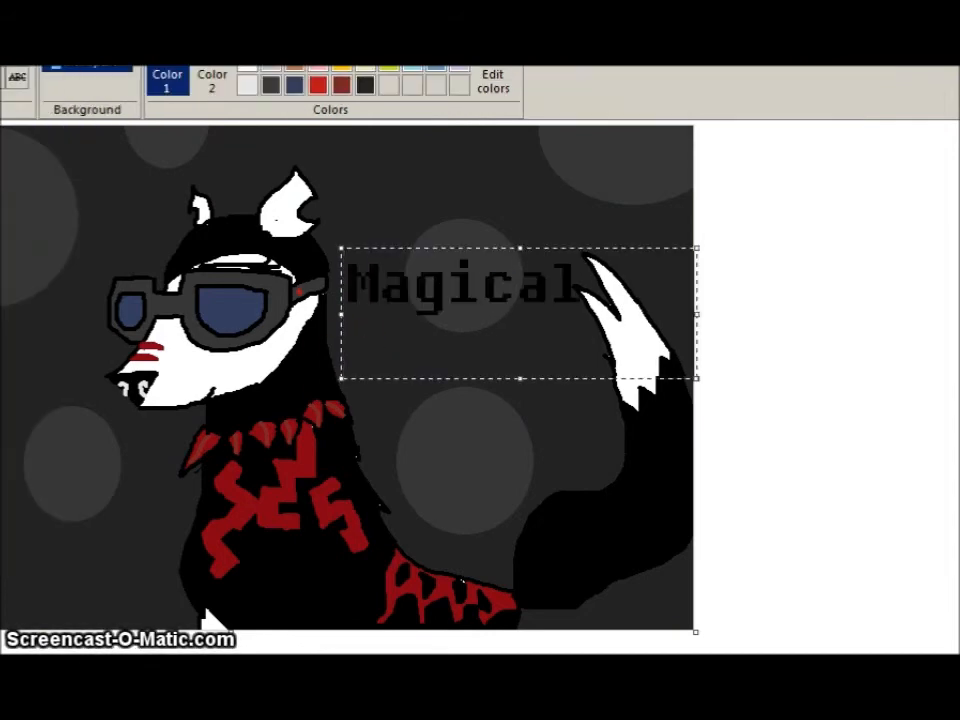
left_click(492, 80)
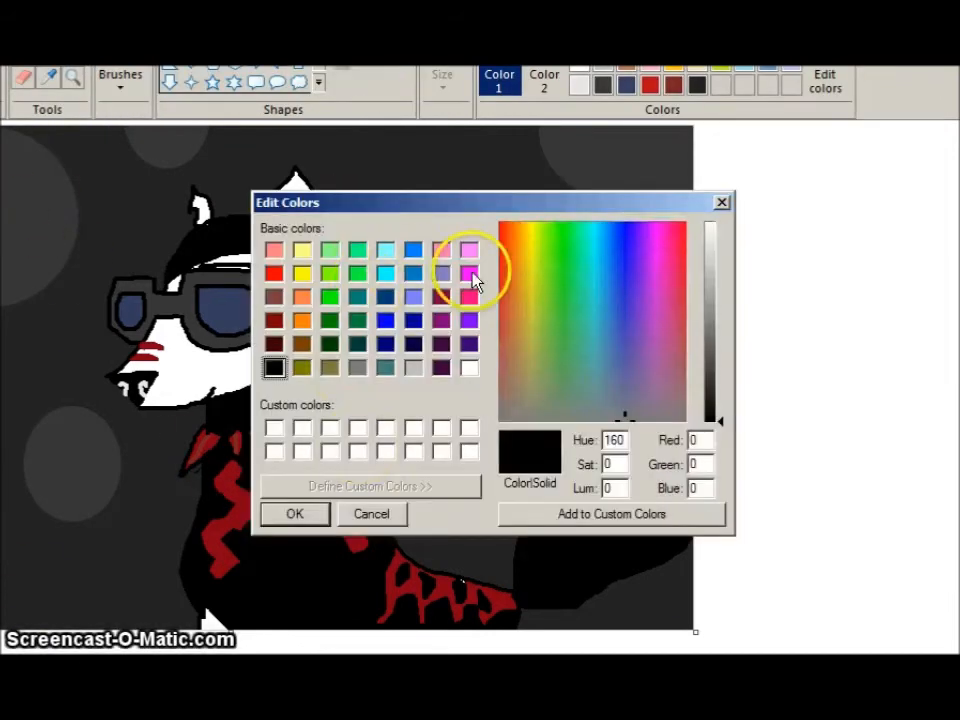
left_click(294, 513)
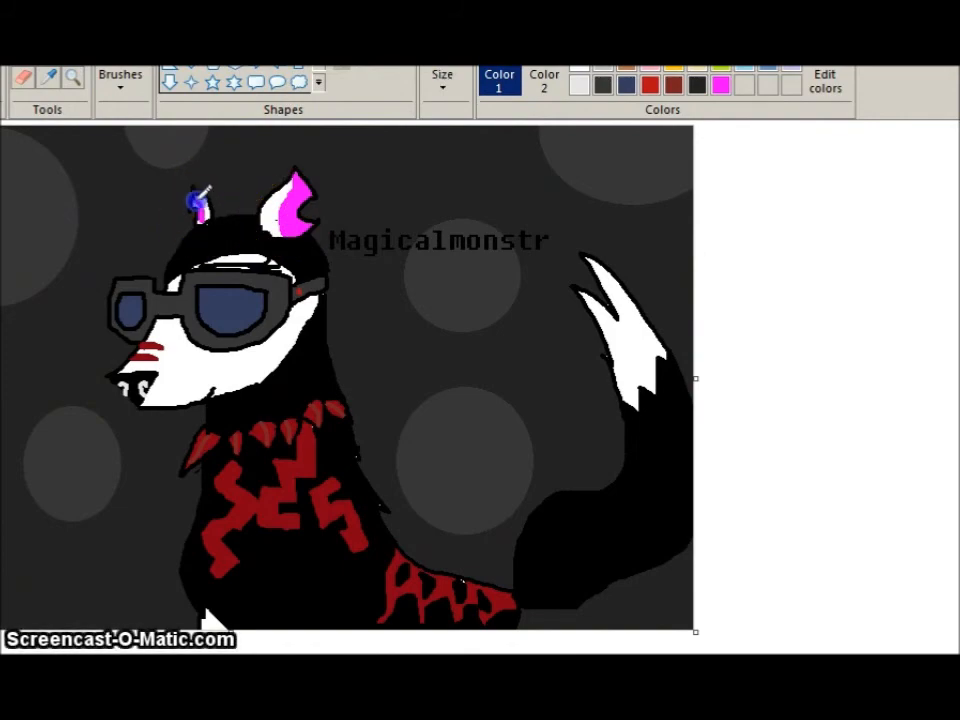